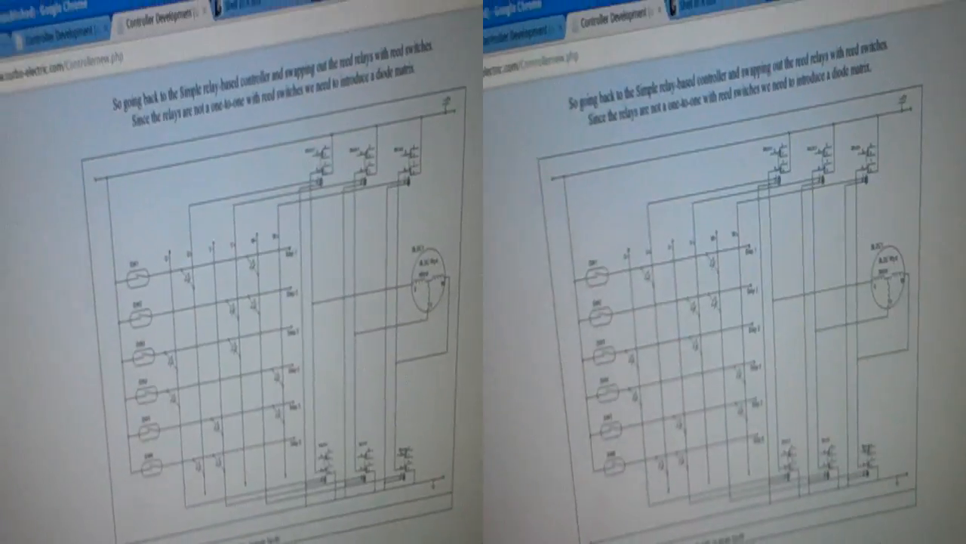
scroll(down, 3)
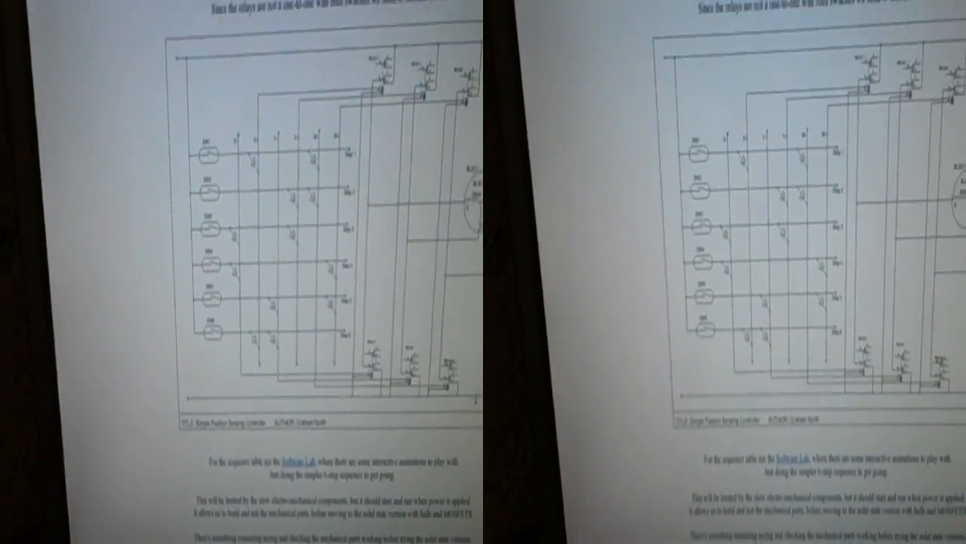